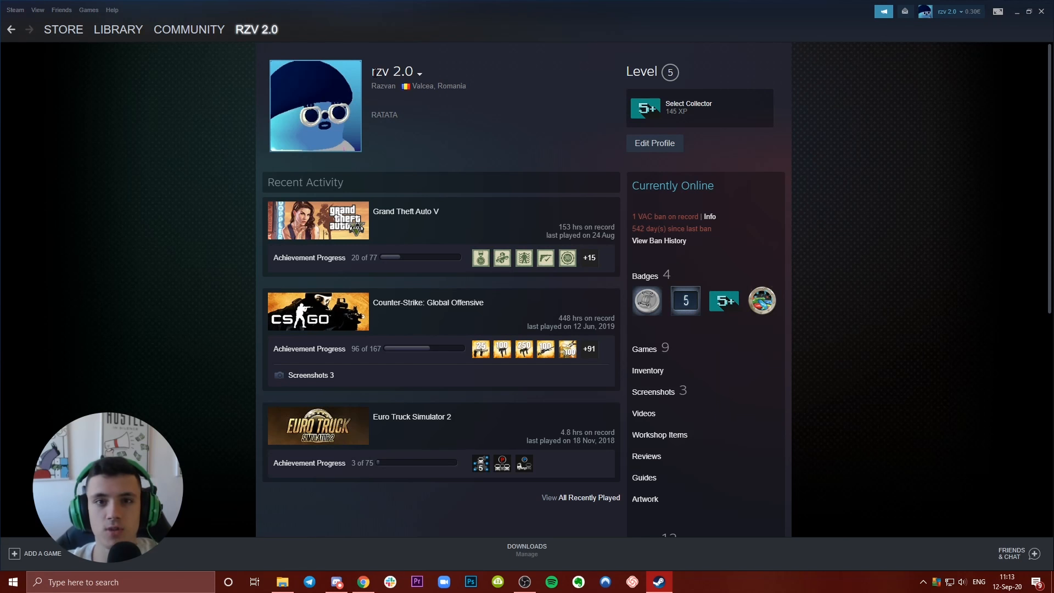
pyautogui.moveTo(358, 58)
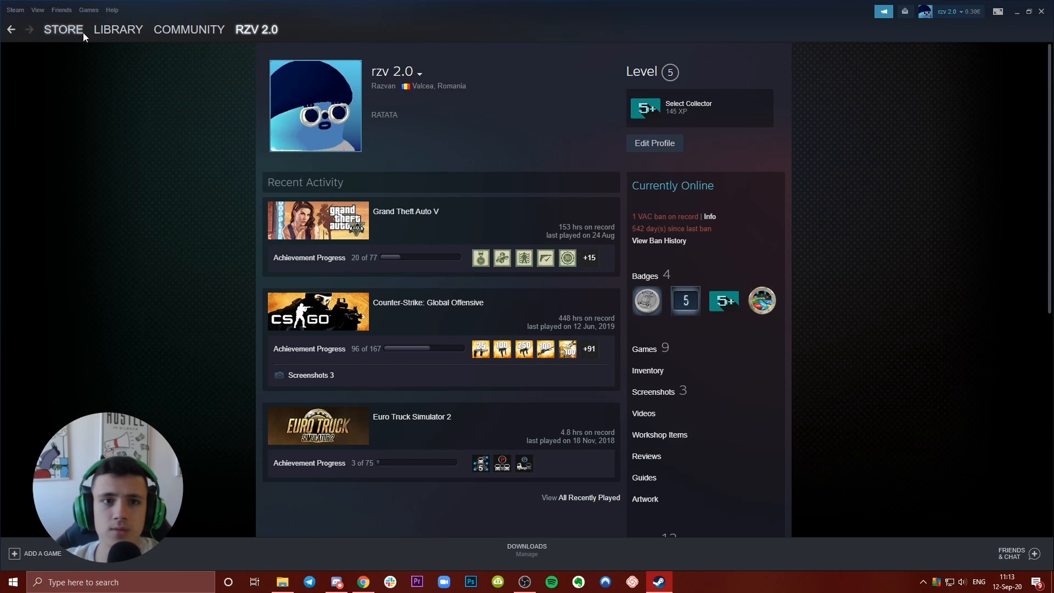
pyautogui.moveTo(263, 52)
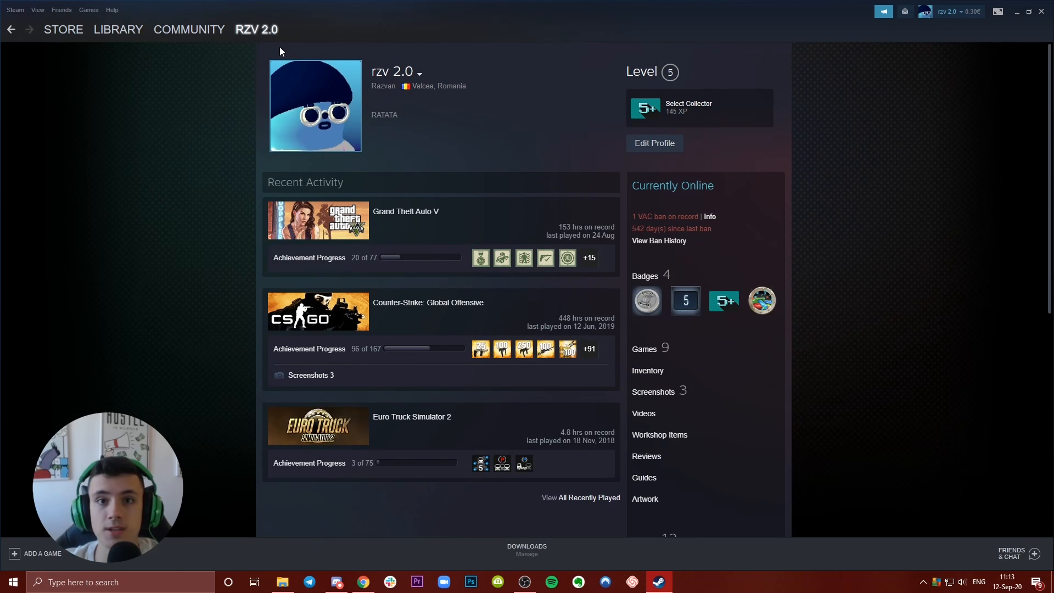
pyautogui.moveTo(367, 70)
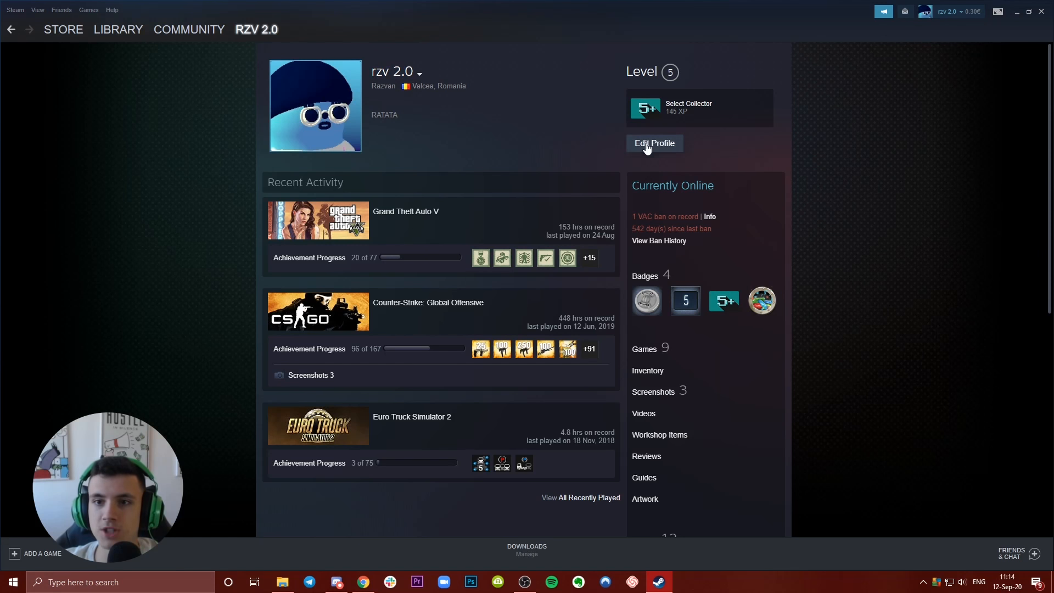
pyautogui.moveTo(650, 159)
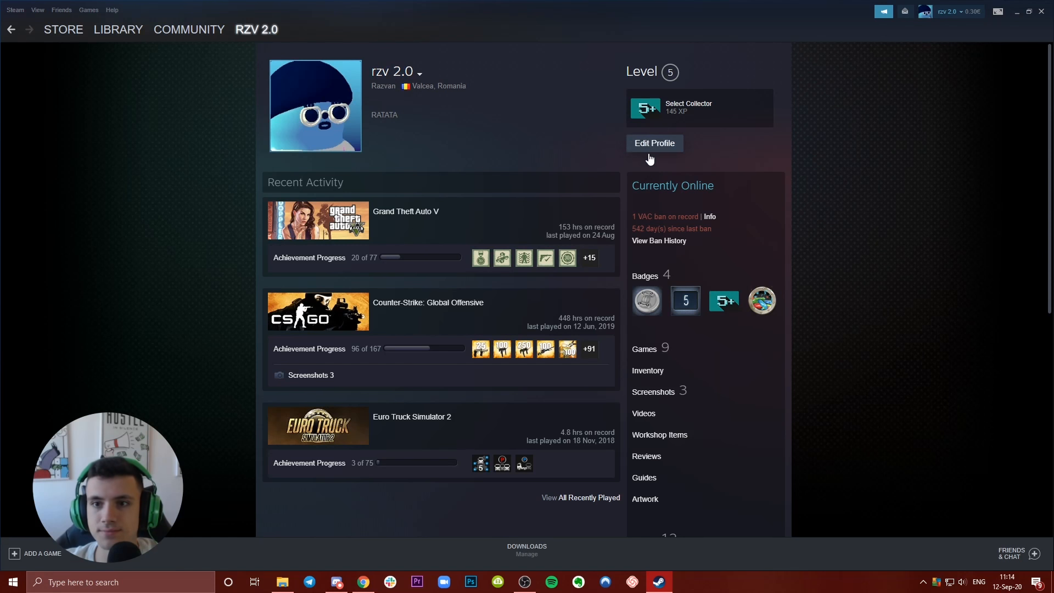
# Step: Enter 'dasdasdafqrq' as the custom profile URL and save the profile
pyautogui.click(654, 142)
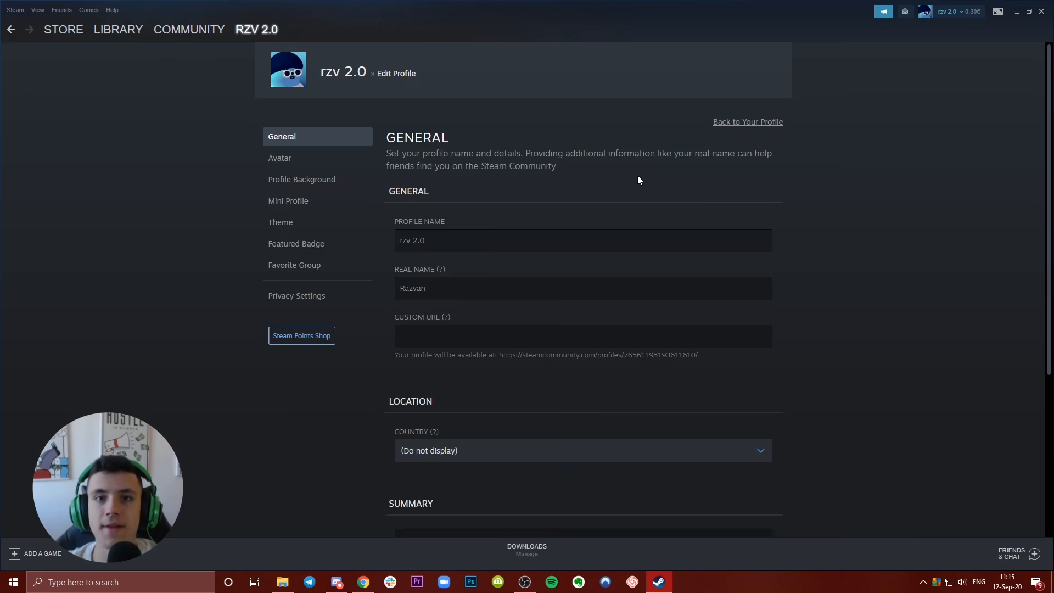
pyautogui.moveTo(625, 196)
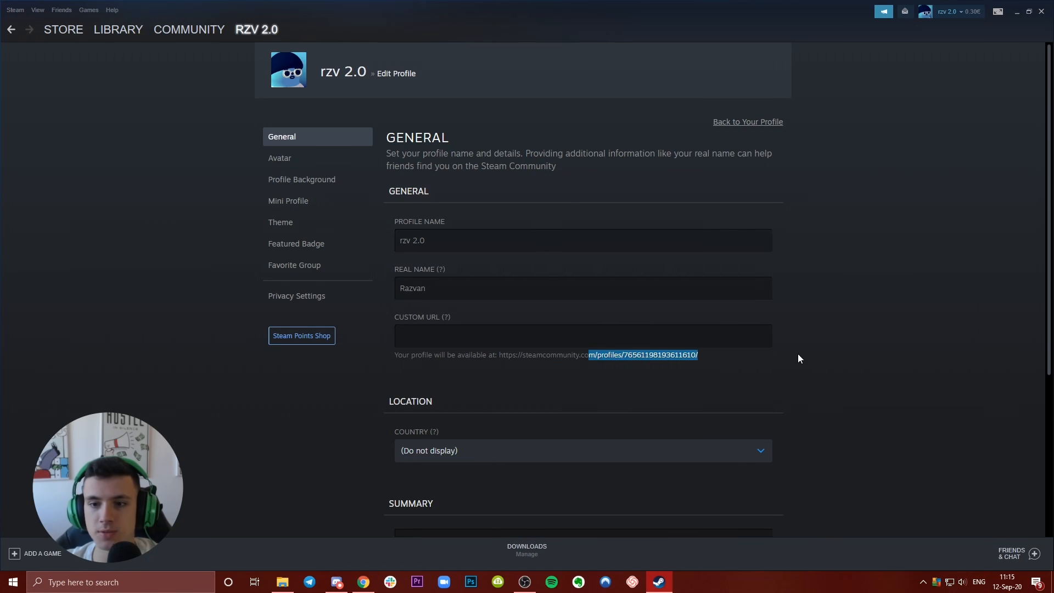
pyautogui.click(471, 341)
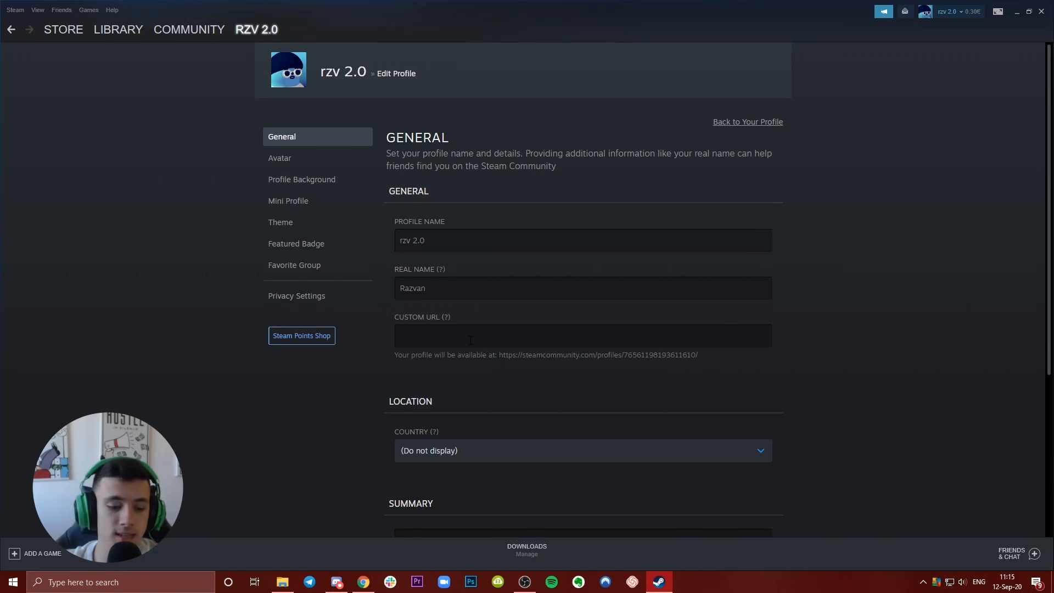
pyautogui.click(470, 340)
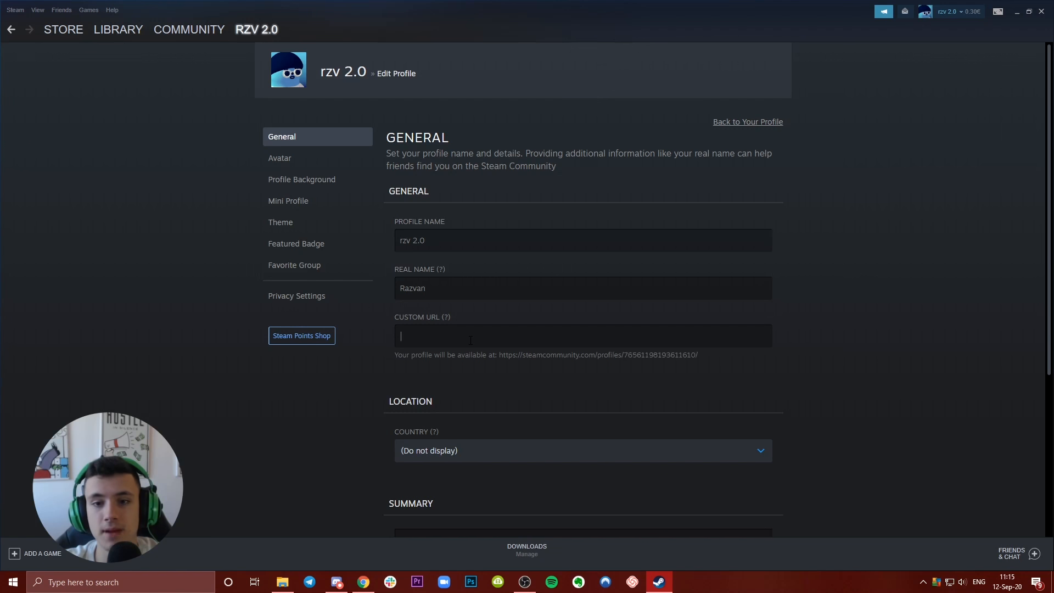
pyautogui.write('dasdasdafqrq')
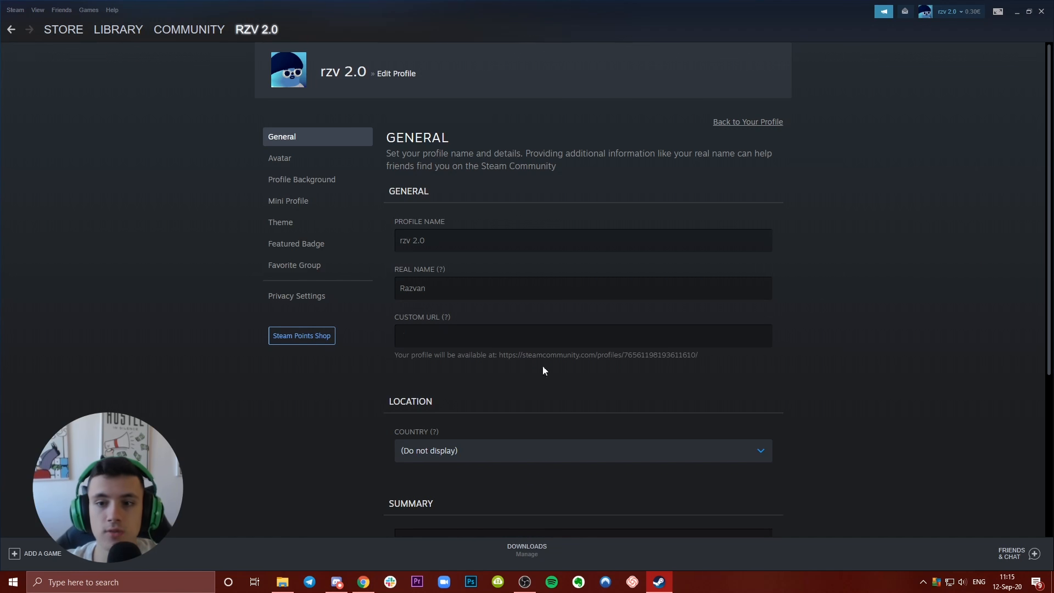
pyautogui.scroll(-3)
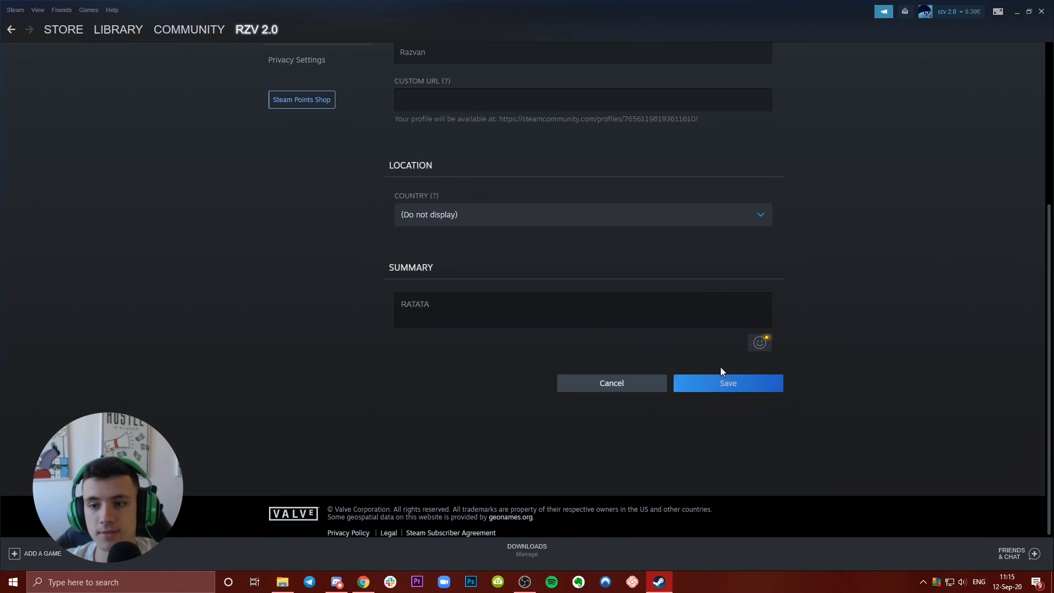
pyautogui.click(955, 12)
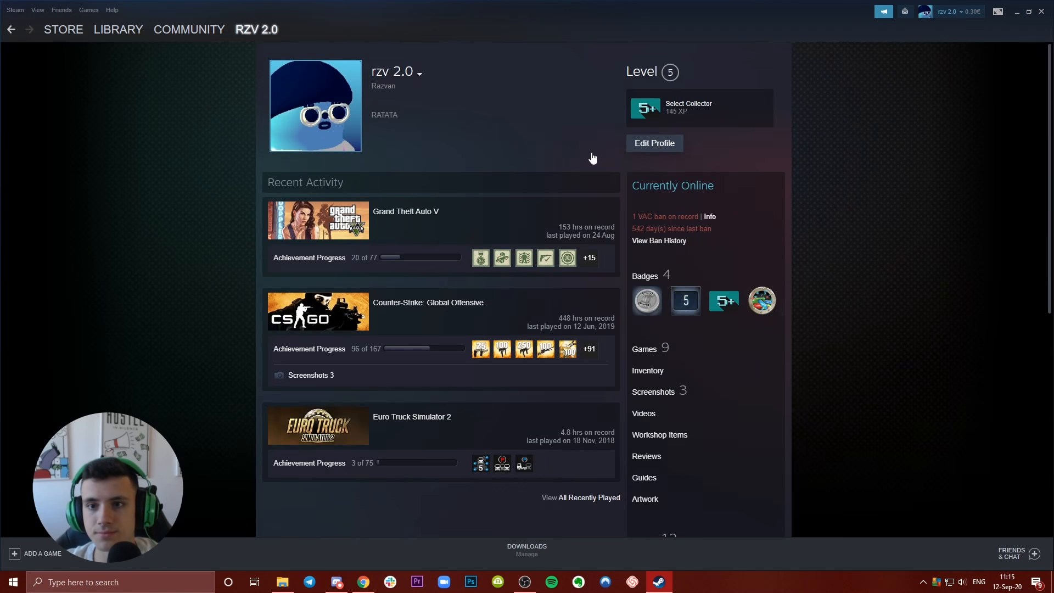
# Step: Reopen Edit Profile, then open Settings from the View menu
pyautogui.click(654, 143)
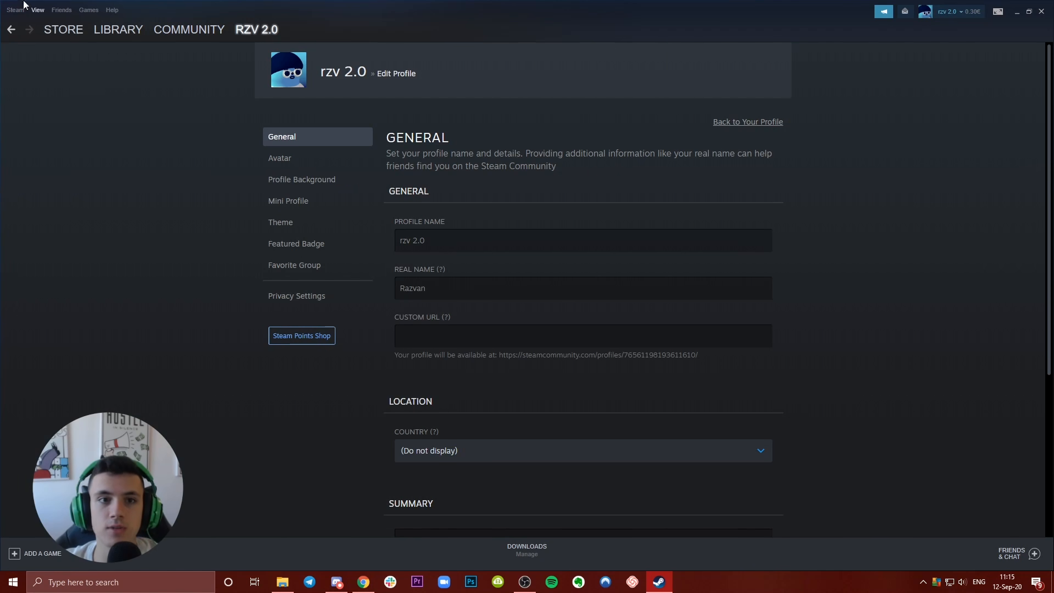
pyautogui.click(38, 10)
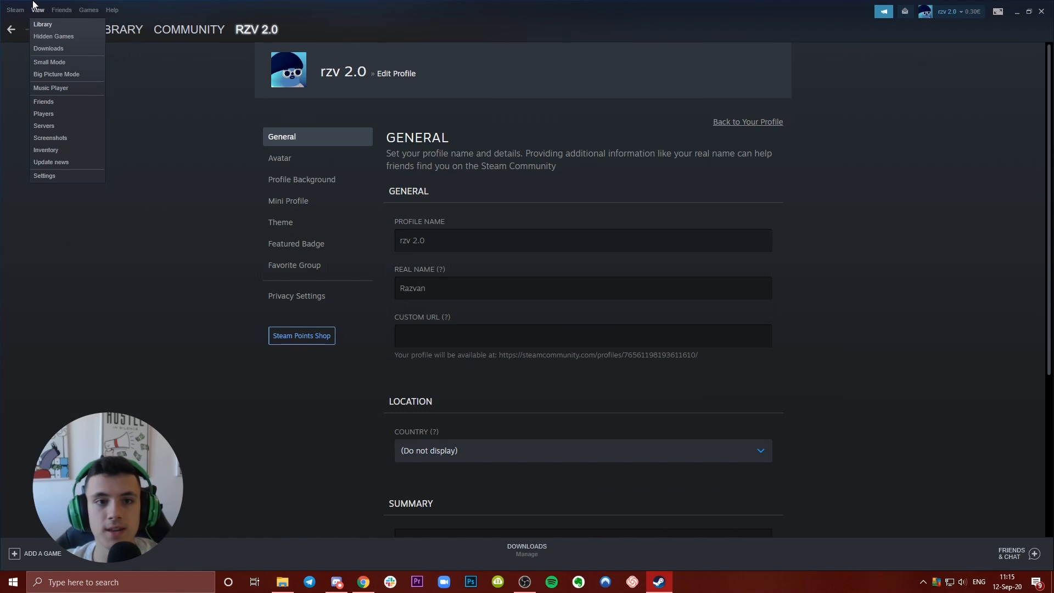
pyautogui.click(44, 176)
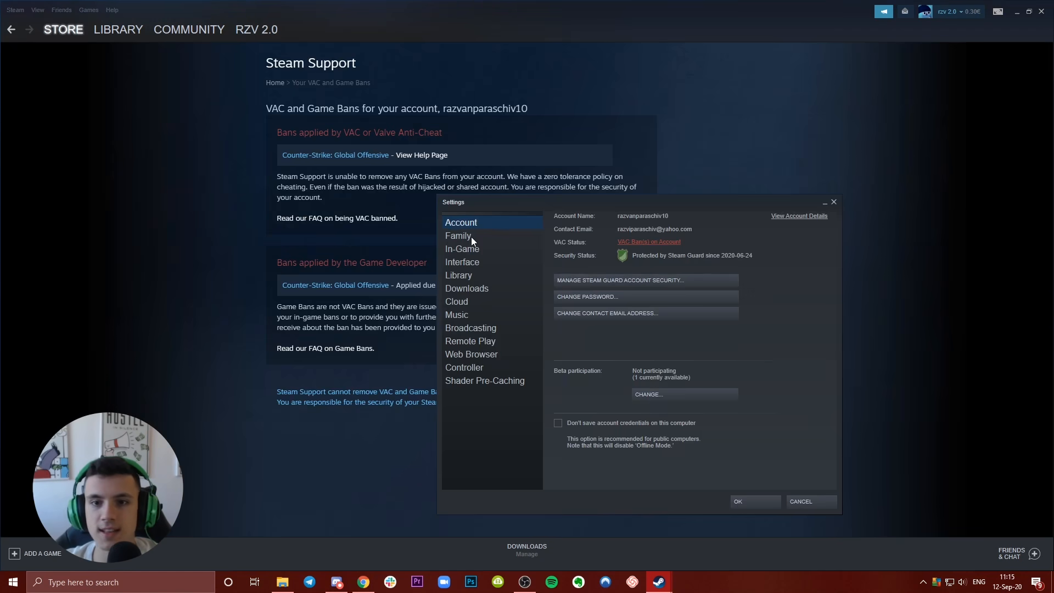
# Step: Enable 'Display Steam URL address bar when available' under Interface and confirm with OK
pyautogui.click(462, 262)
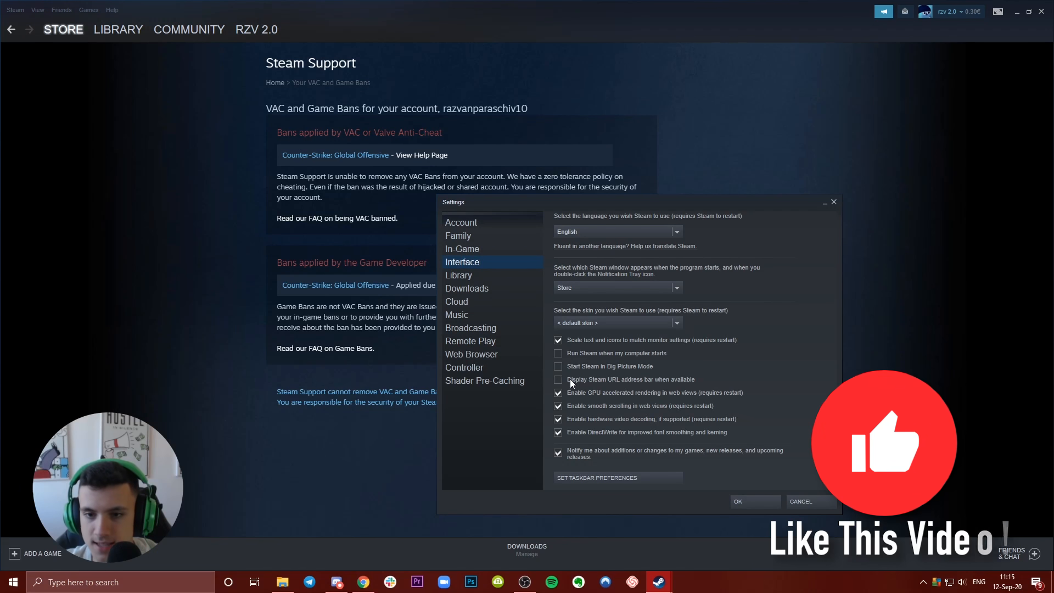
pyautogui.click(557, 380)
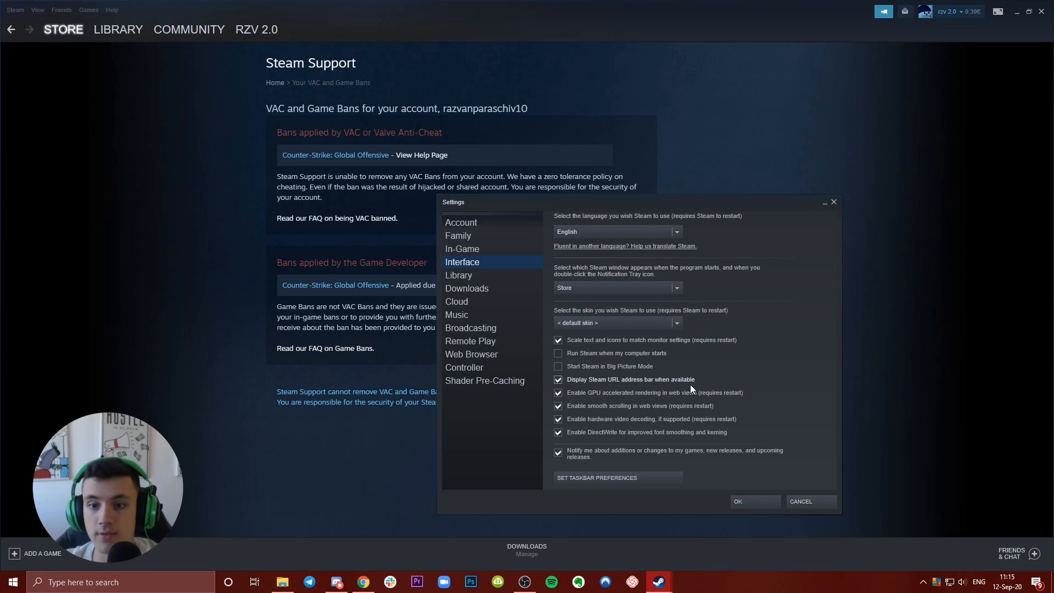
pyautogui.click(558, 379)
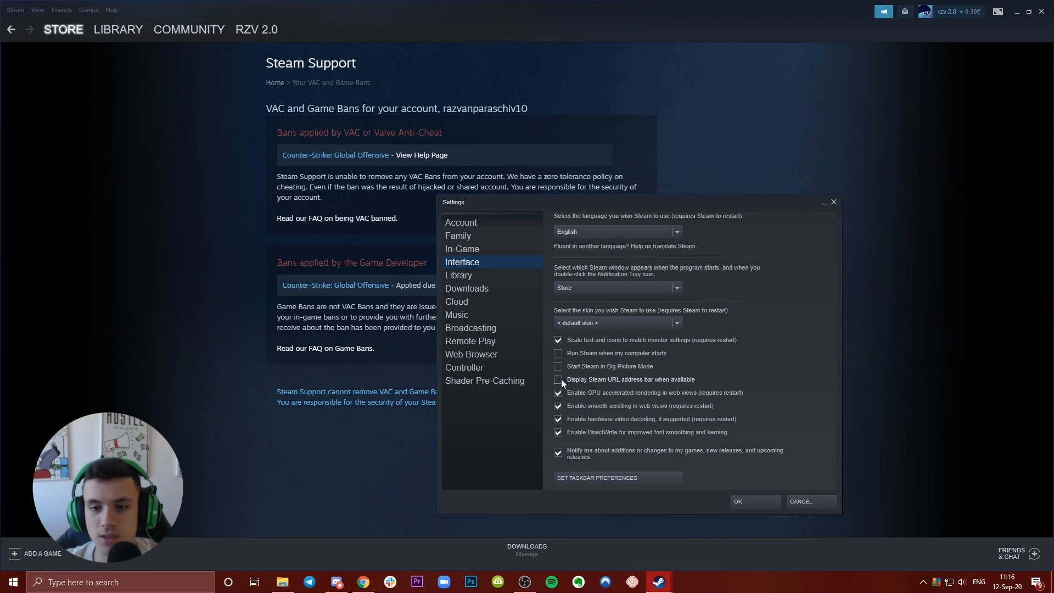
pyautogui.click(558, 379)
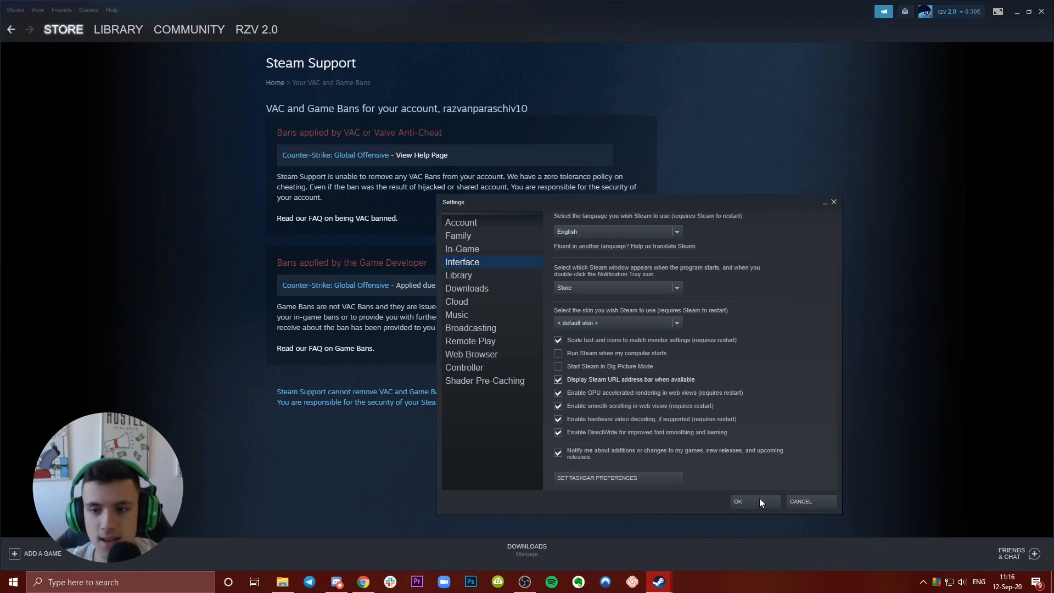
pyautogui.click(738, 501)
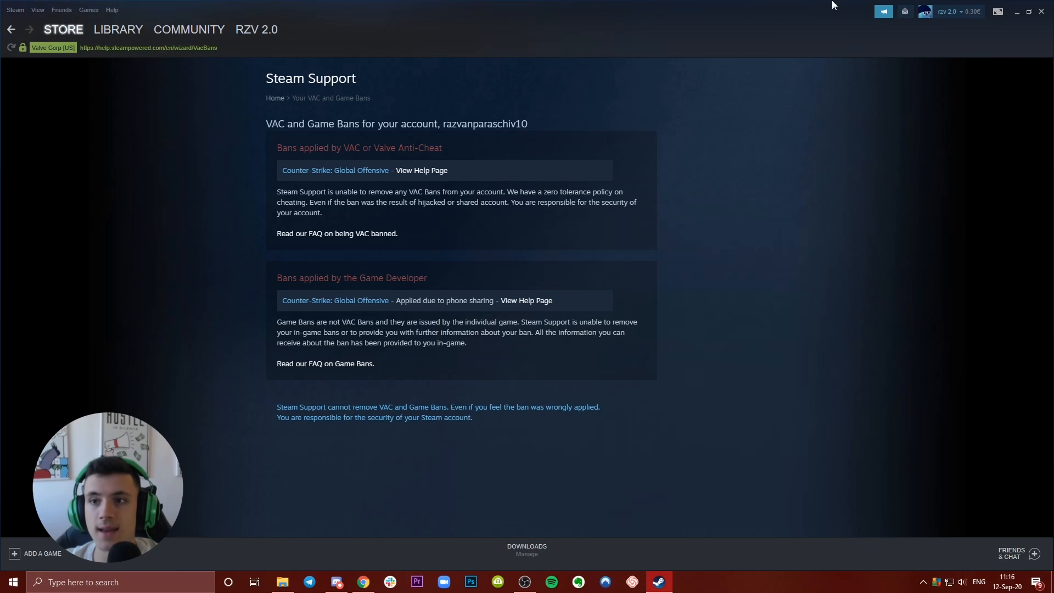
# Step: Go to View my profile from the account menu and start Edit Profile
pyautogui.click(951, 11)
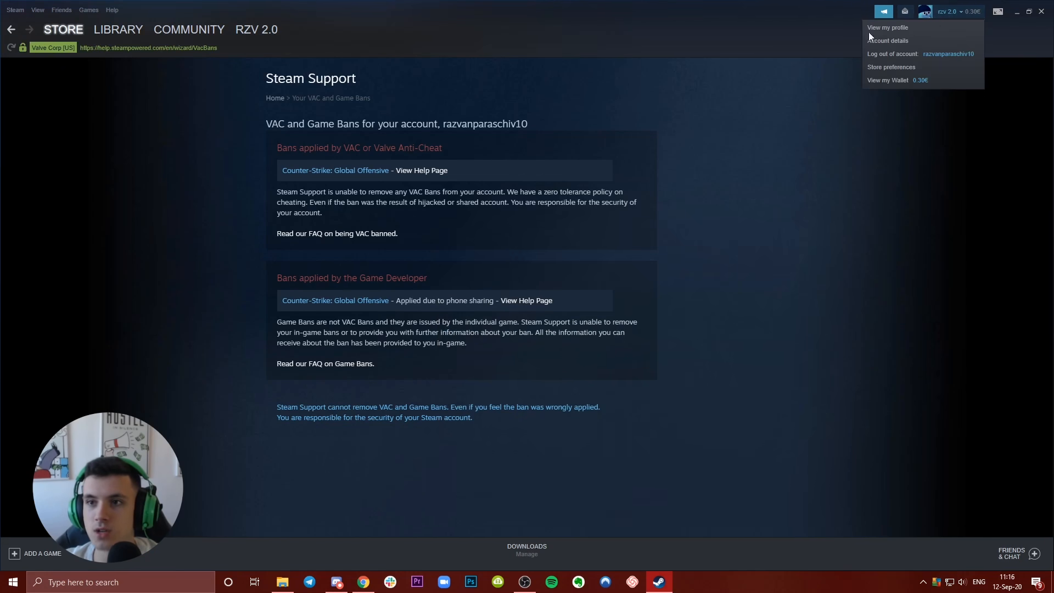
pyautogui.click(887, 28)
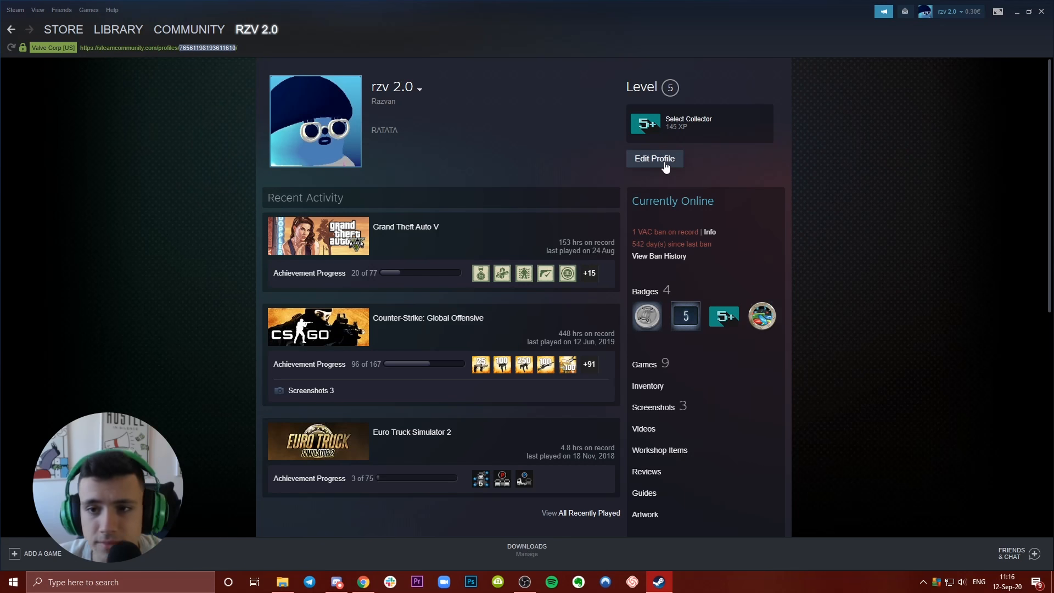
pyautogui.click(654, 158)
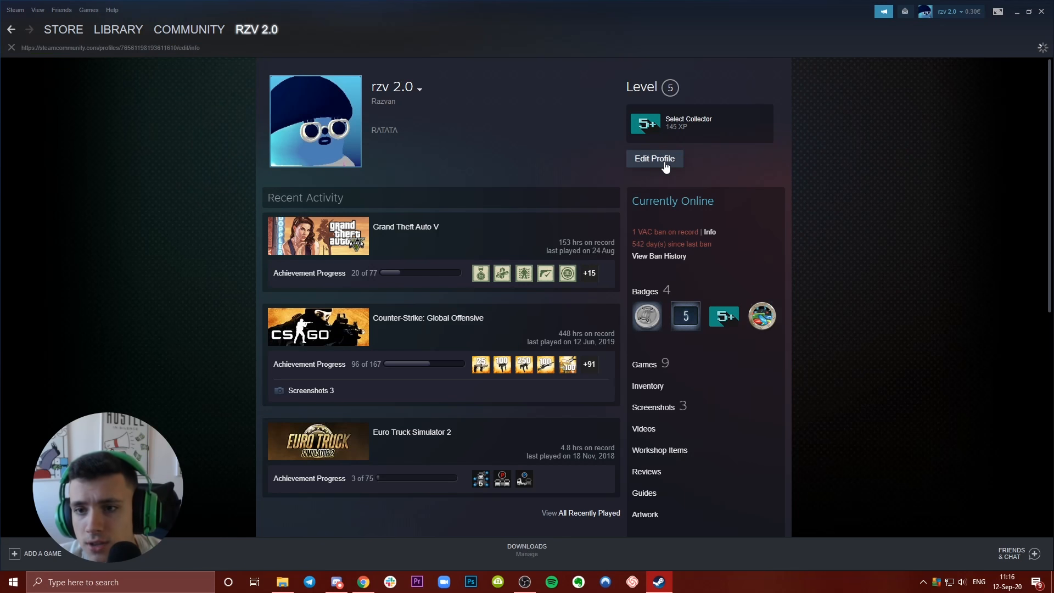
pyautogui.click(654, 158)
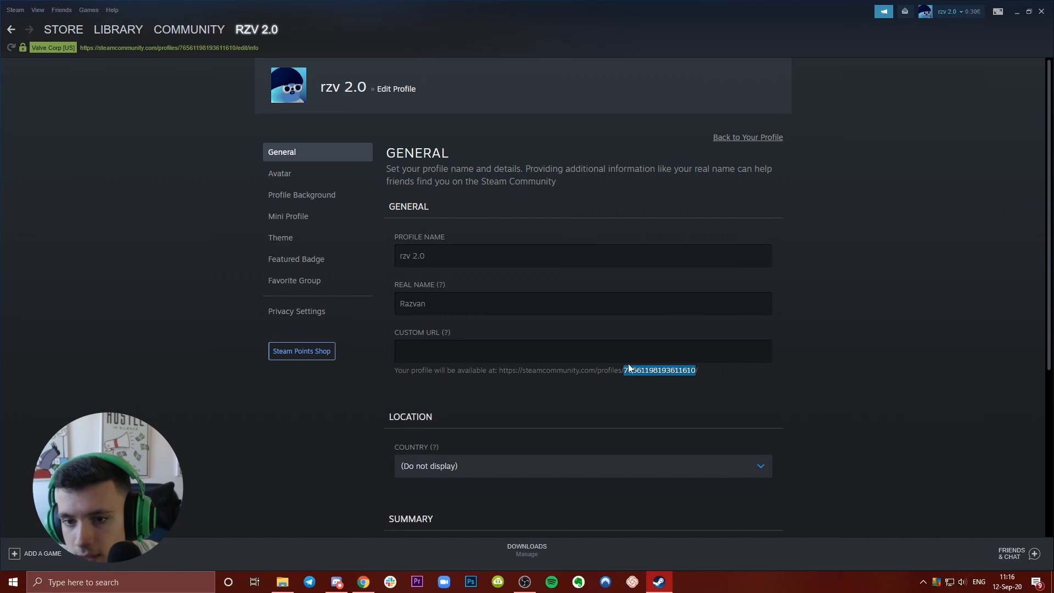
pyautogui.write('76561198193611610')
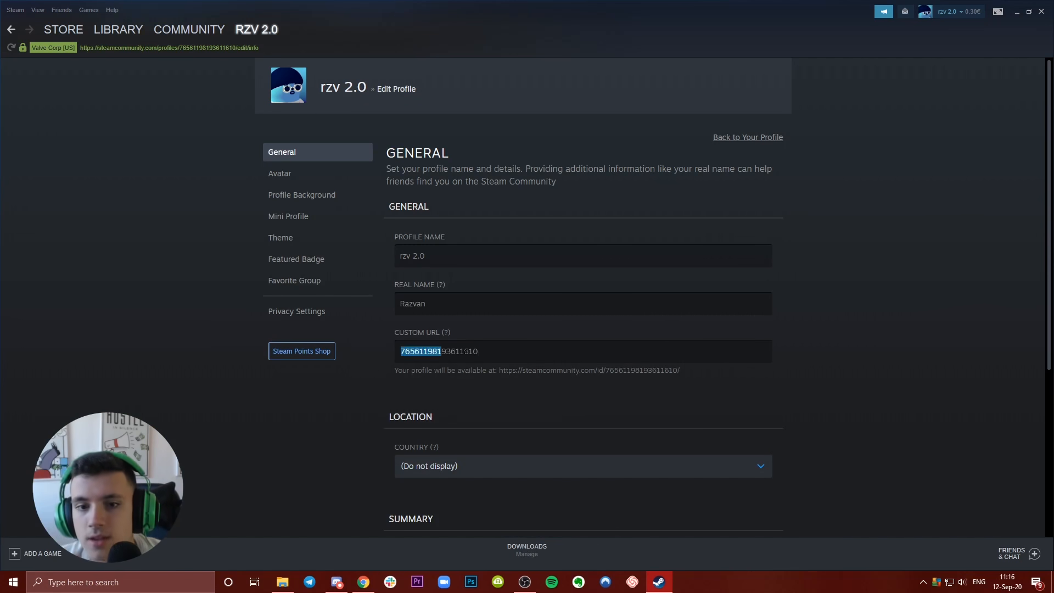
pyautogui.press('Delete')
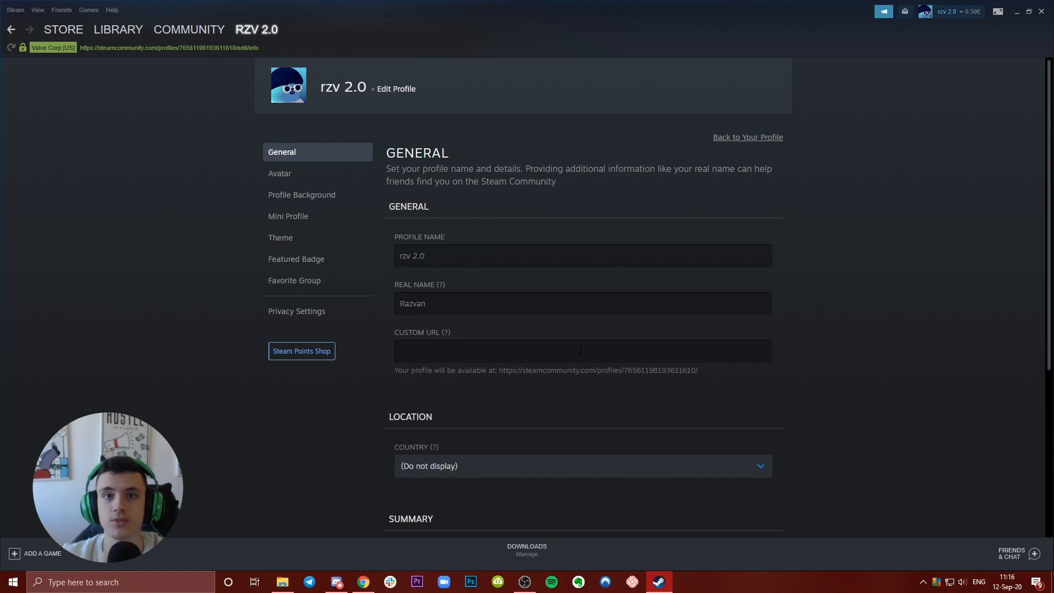
pyautogui.click(580, 351)
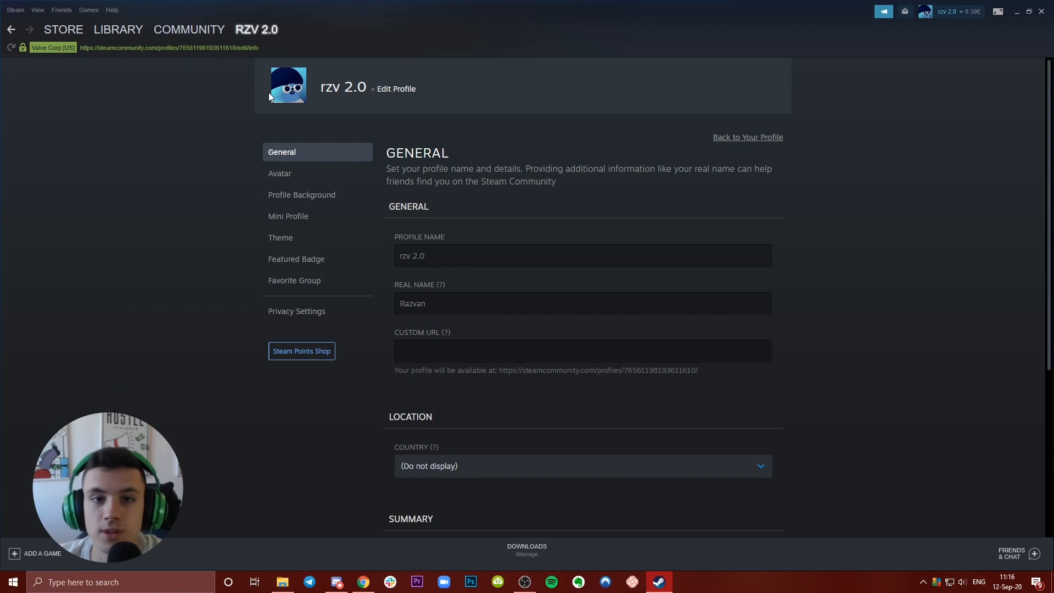
pyautogui.click(952, 11)
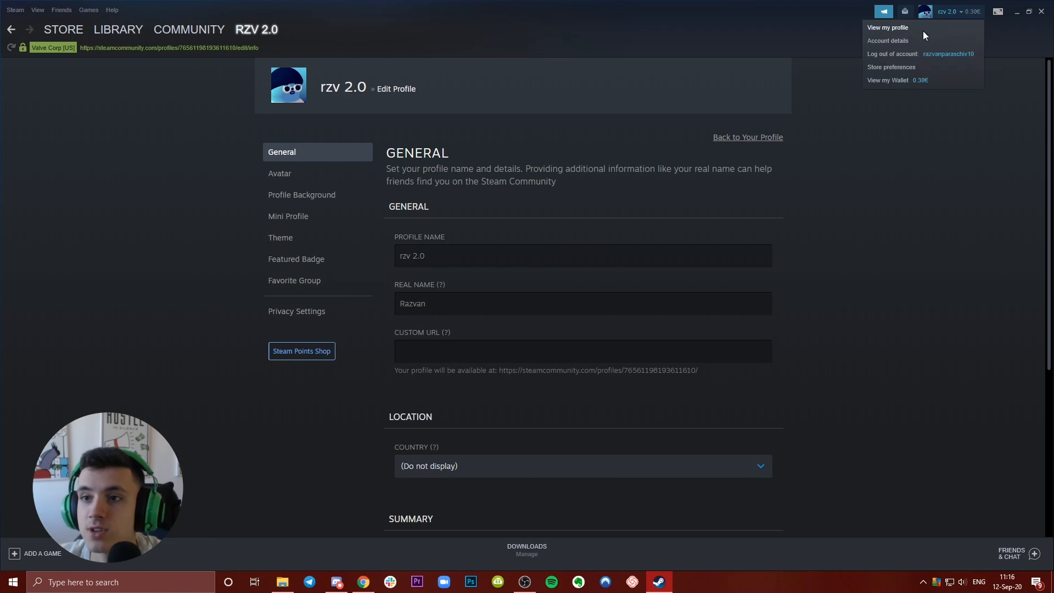
# Step: Return to the profile page and turn off the URL address bar in Settings
pyautogui.click(887, 28)
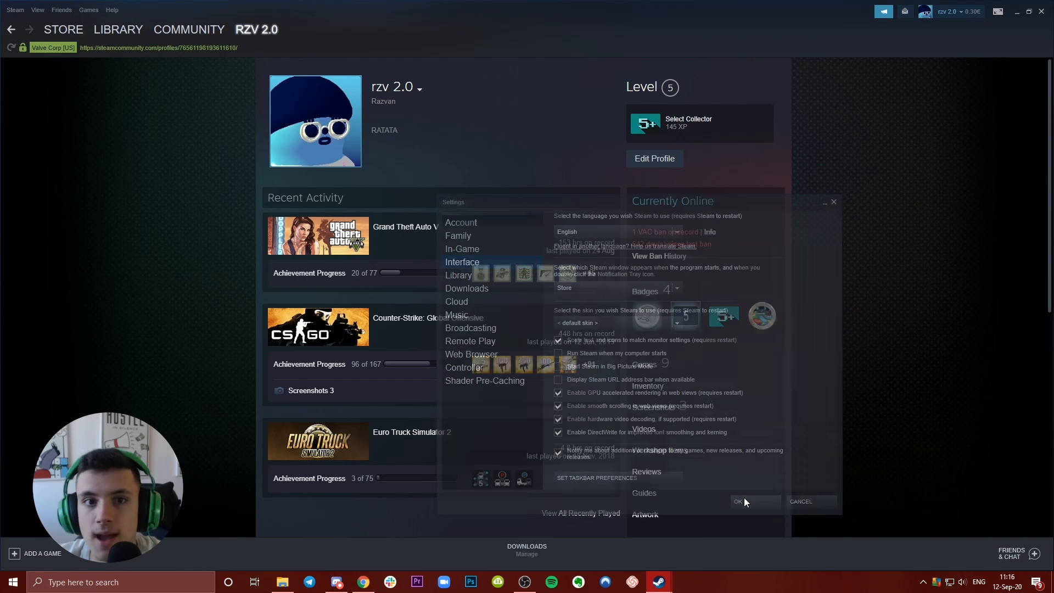
pyautogui.click(754, 501)
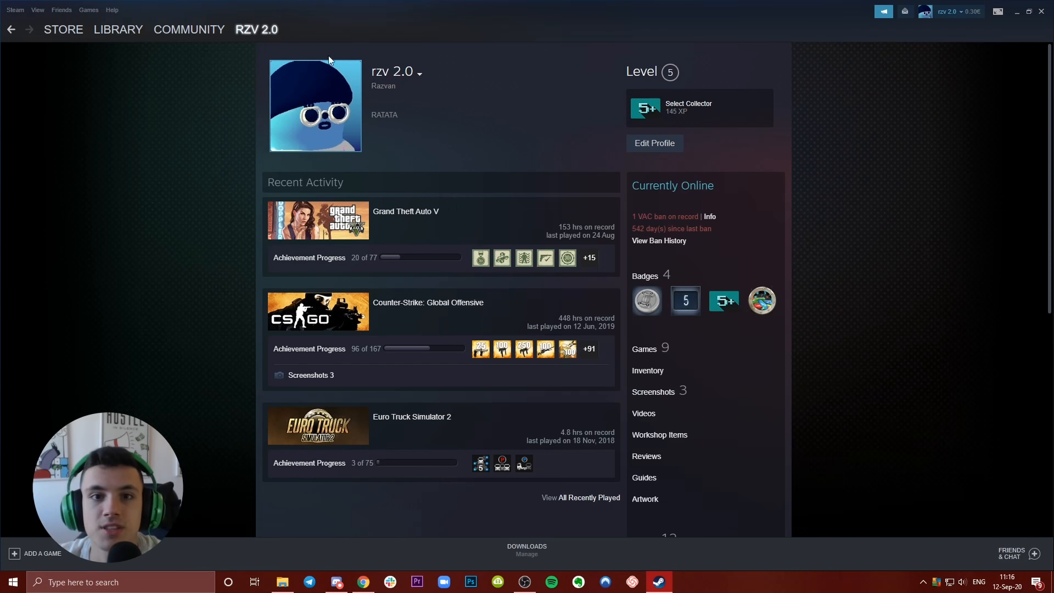